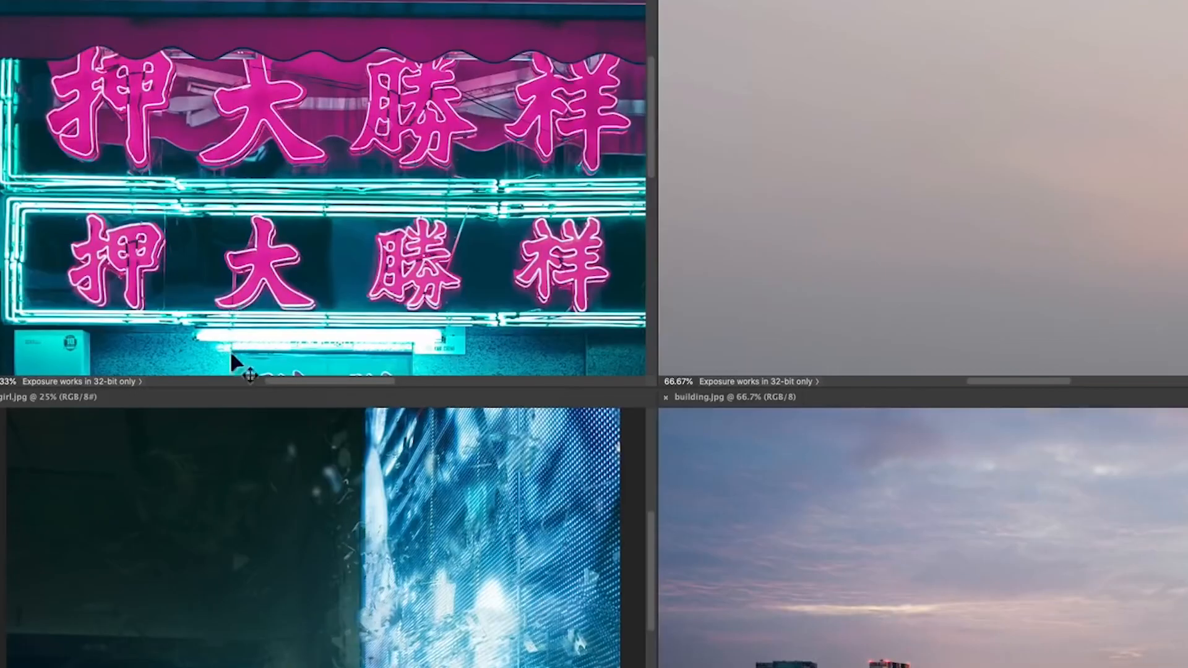
mouse_move(272, 643)
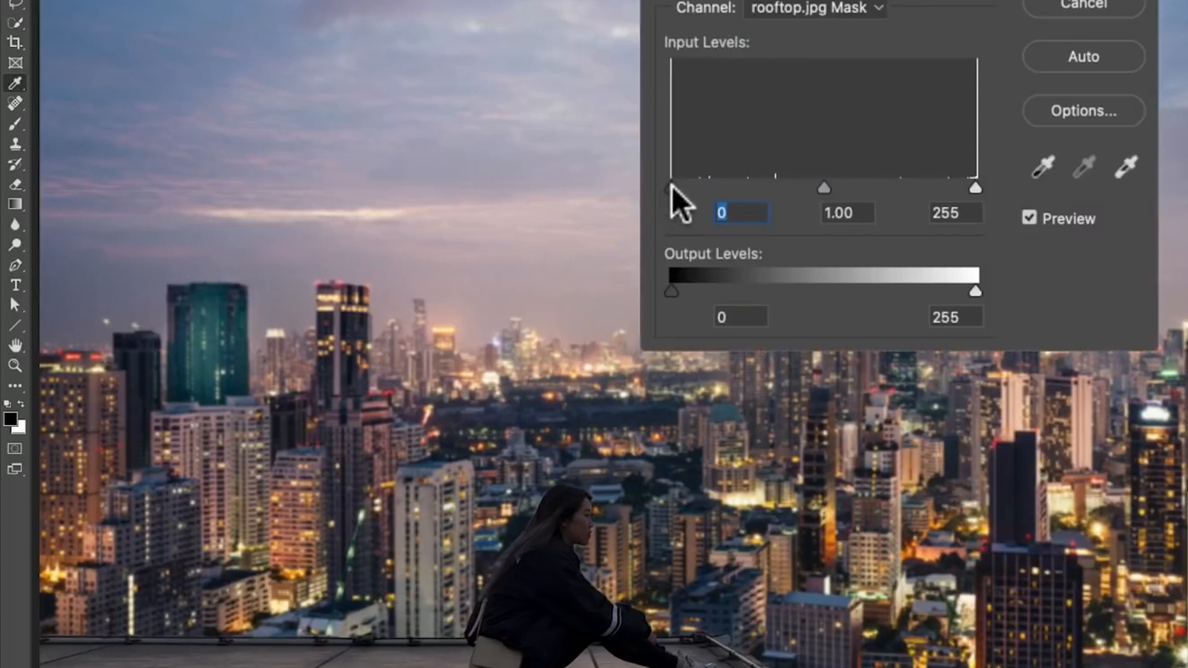
- Drag the Levels input black slider right to tighten the blend mask's shadows
left_click_drag(669, 188, 866, 188)
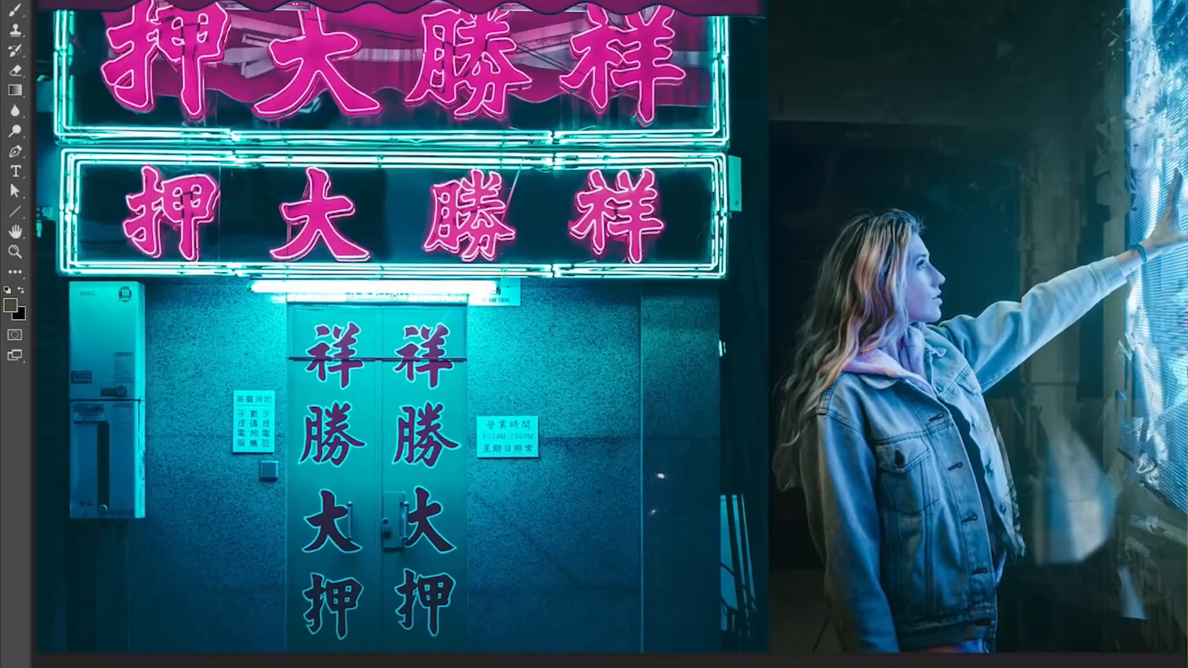
left_click(8, 305)
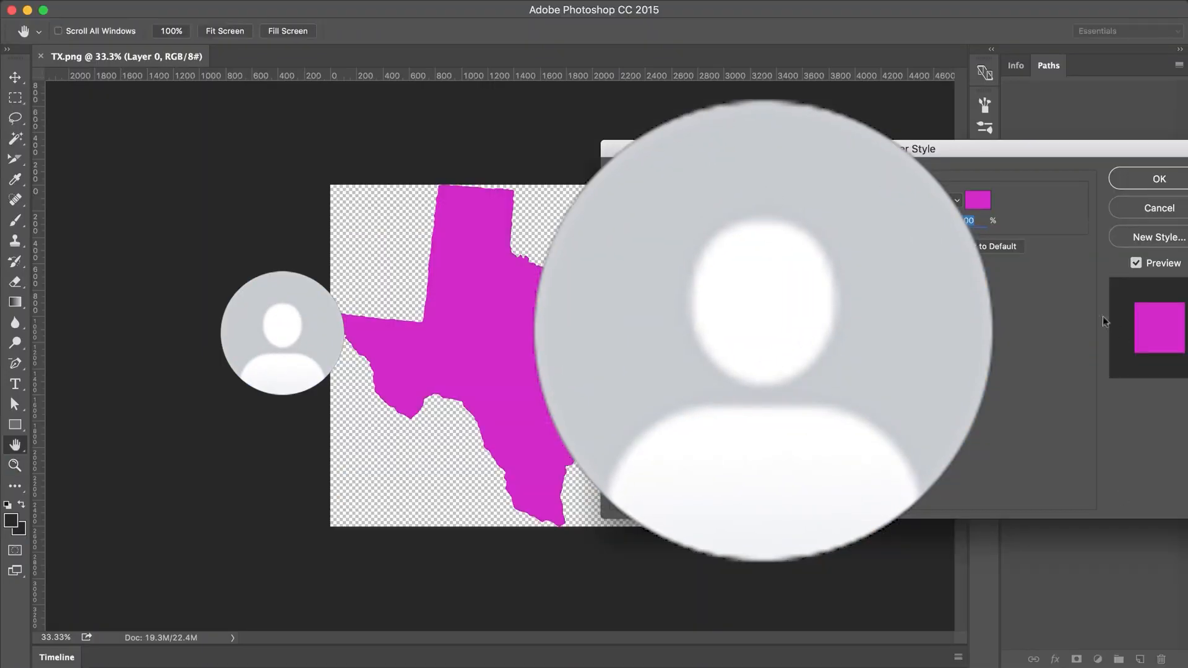
- Change the Texas shape's Color Overlay from magenta to mustard gold and confirm
left_click(978, 200)
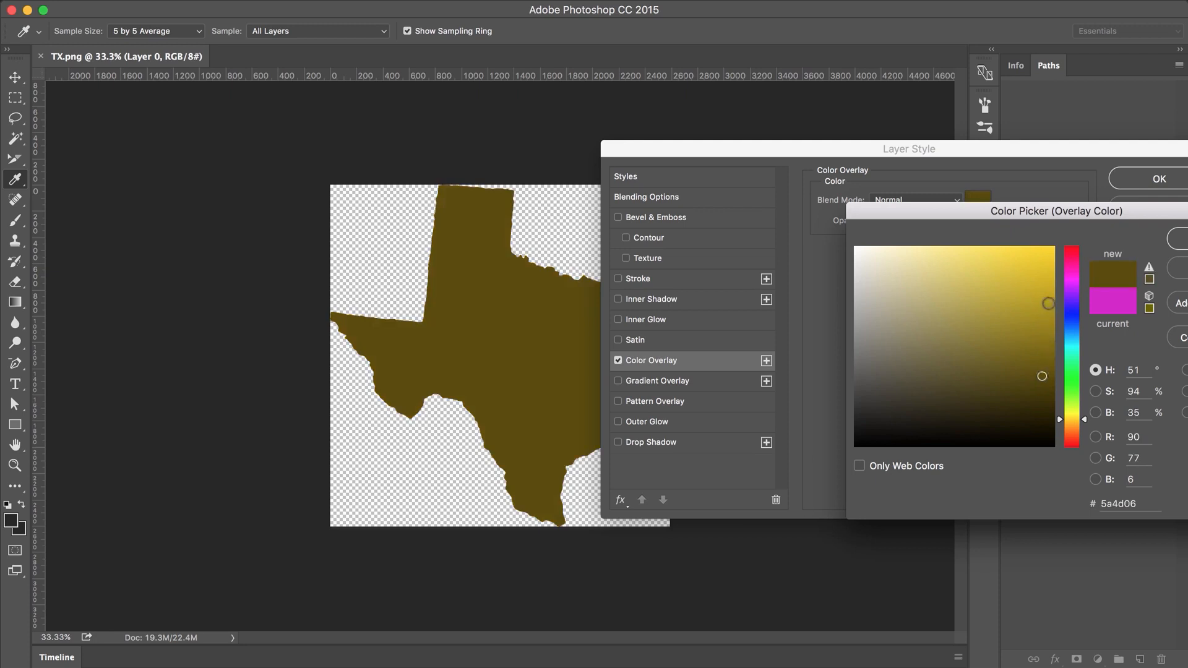
left_click(1158, 178)
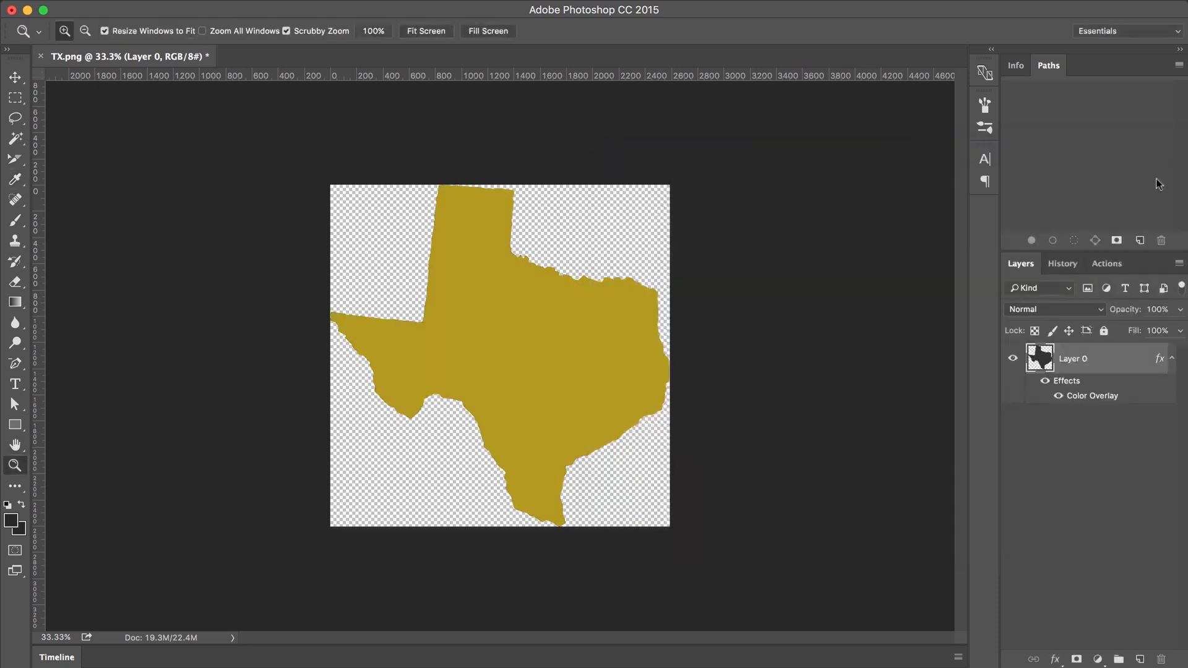
mouse_move(863, 81)
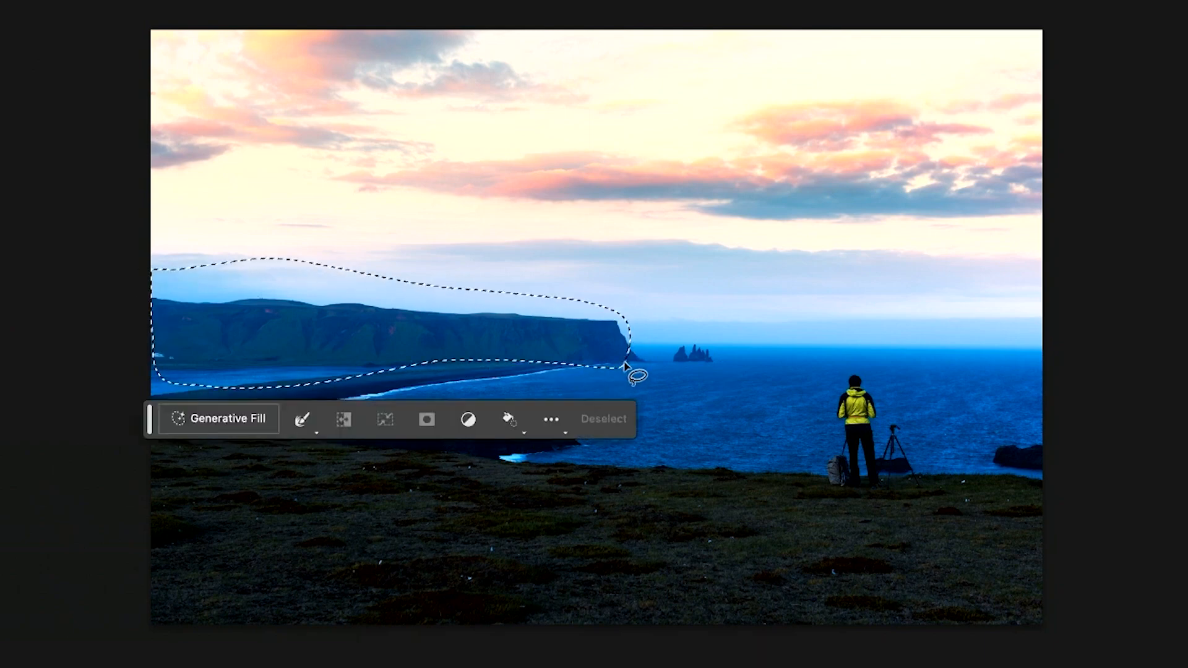
- Start Generative Fill on the lassoed left headland from the Contextual Task Bar
left_click(219, 418)
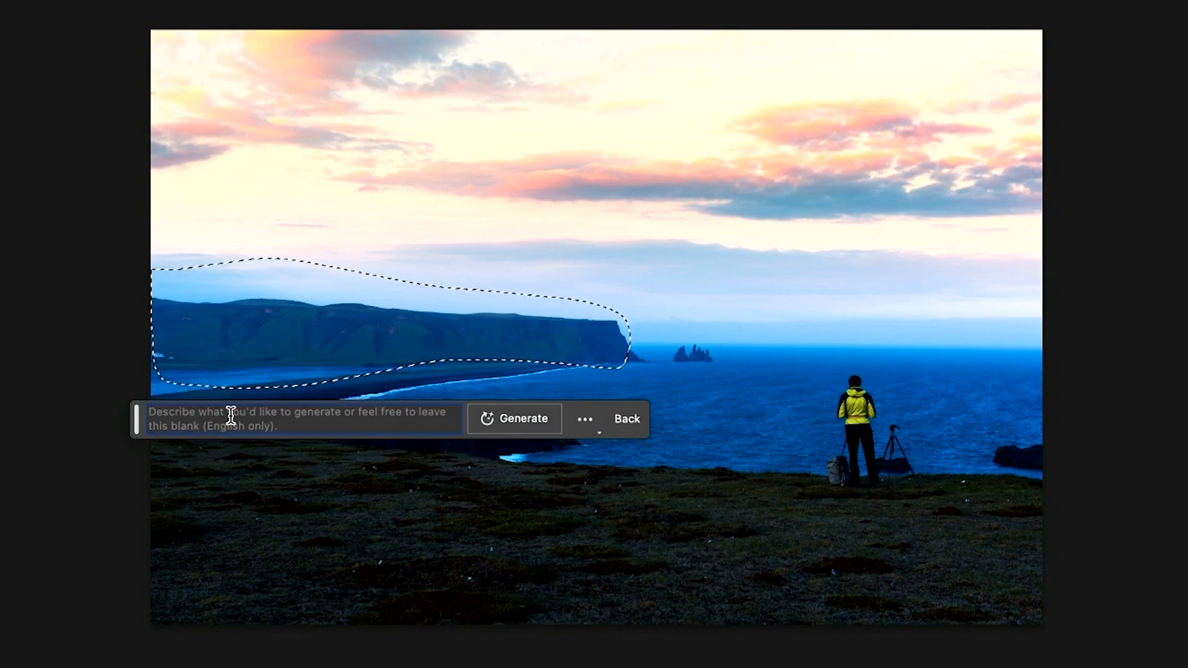